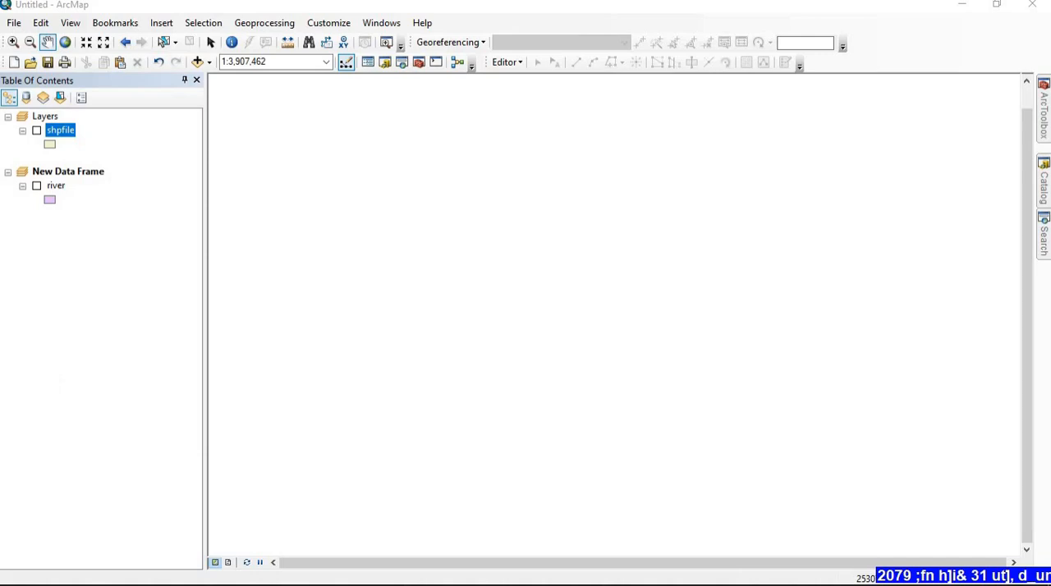
# Step: Bring the QGIS window with the river and shpfile layers to the front
pyautogui.click(37, 185)
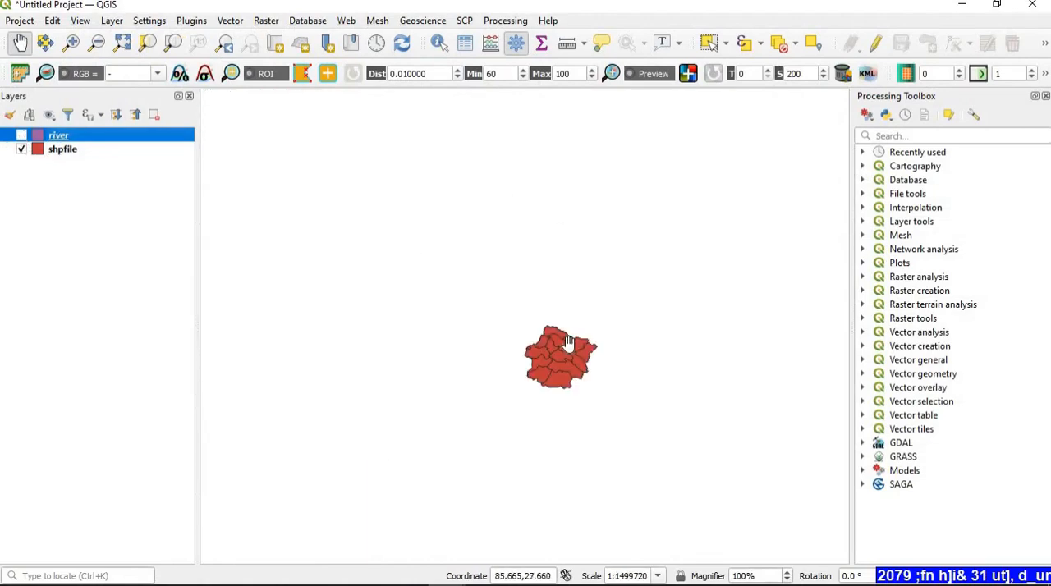
pyautogui.click(21, 135)
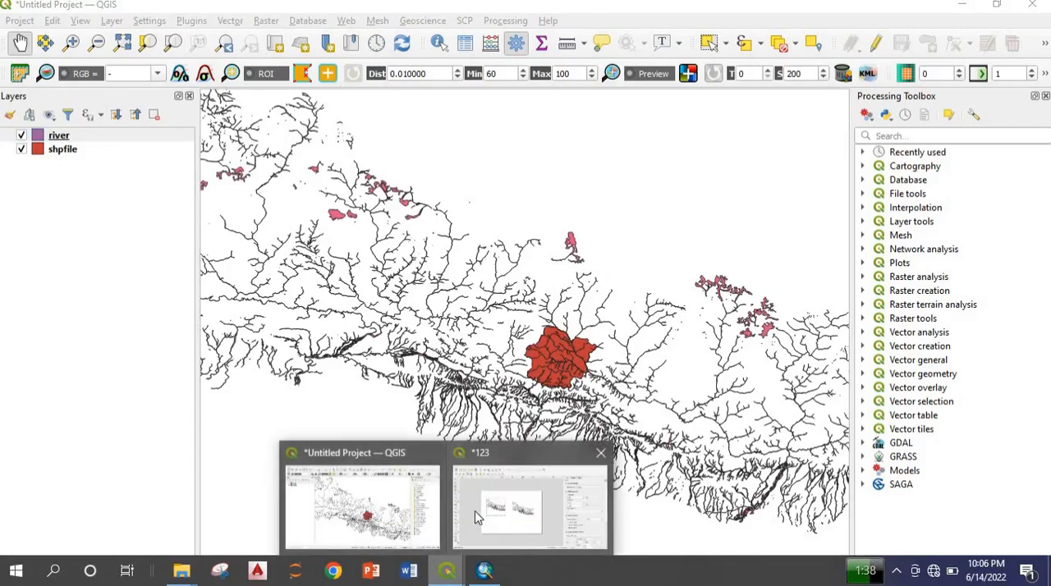
pyautogui.click(530, 507)
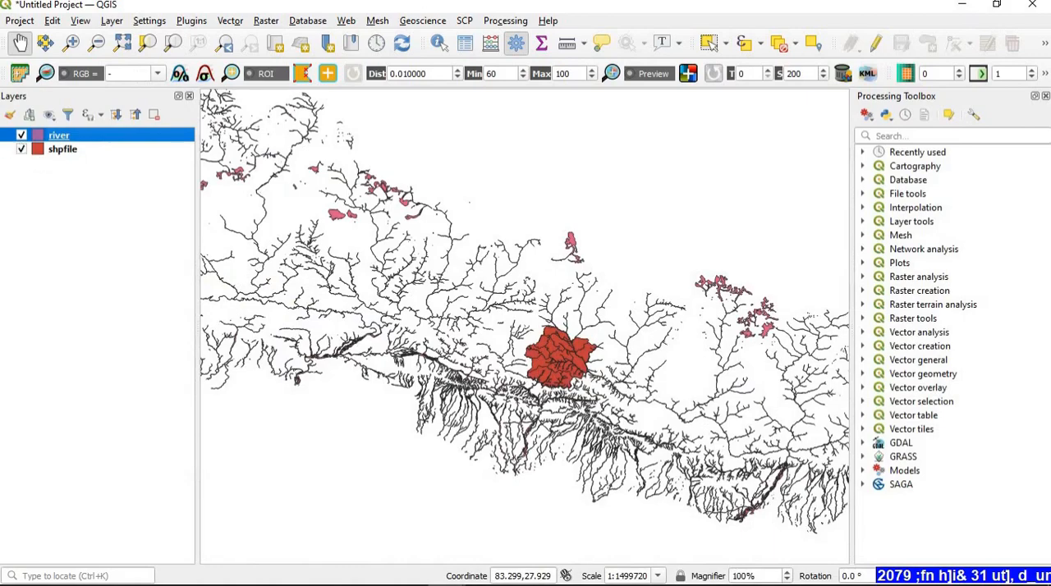
pyautogui.click(21, 134)
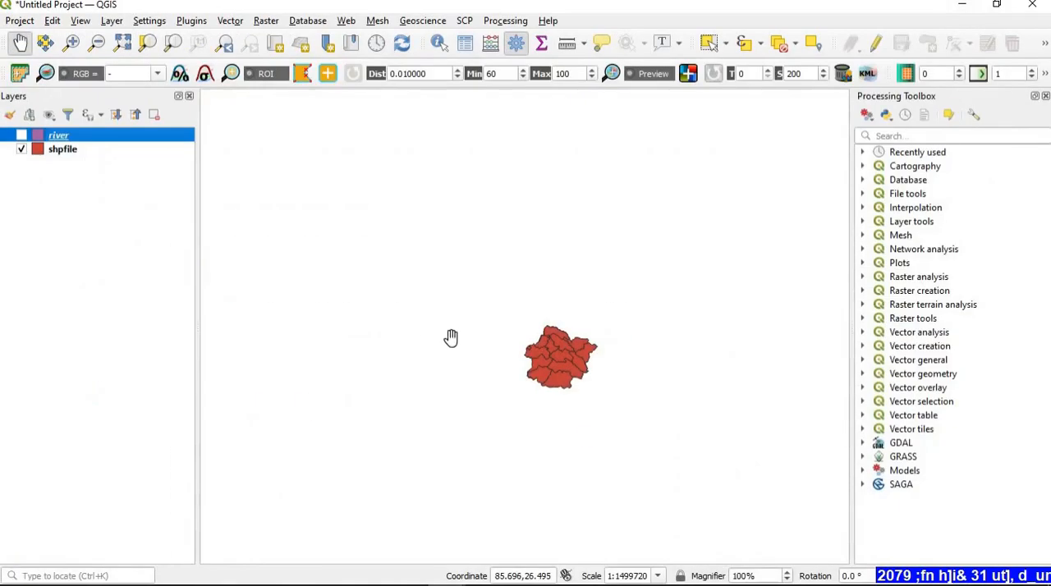
# Step: Return to ArcMap's Layout View showing the shpfile and river data frames
pyautogui.click(22, 135)
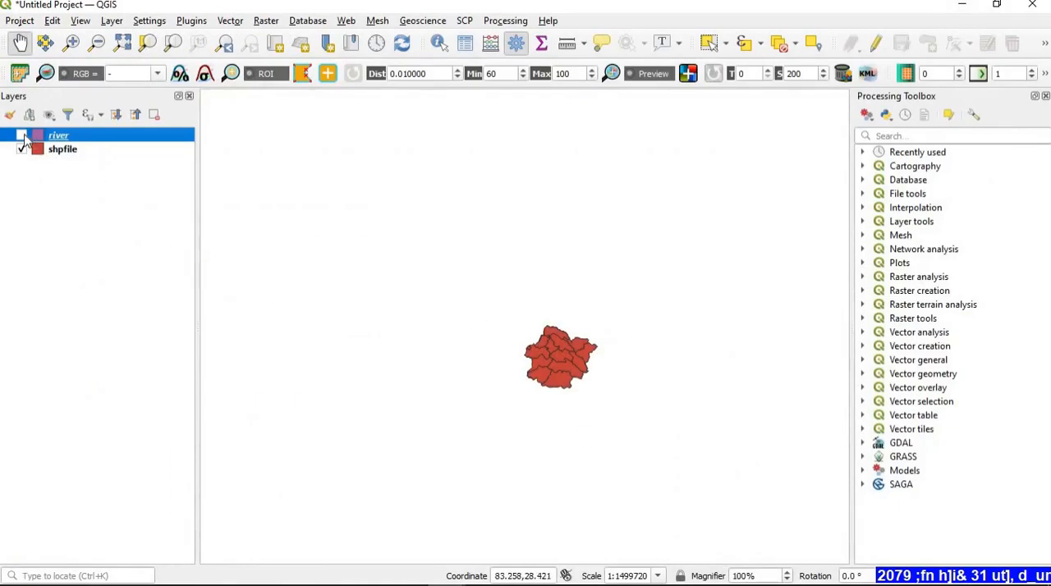
pyautogui.click(22, 136)
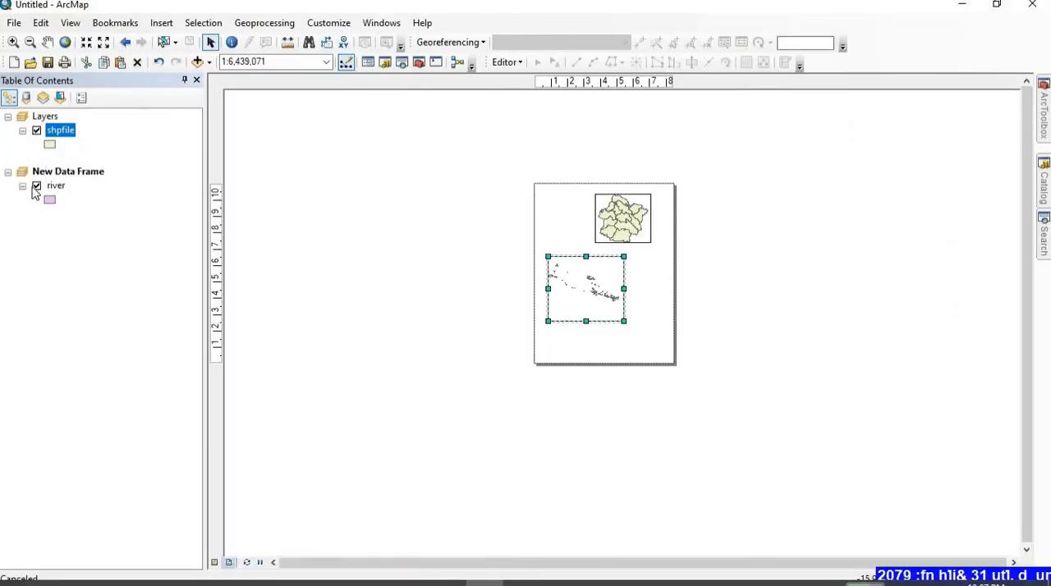
# Step: Untick the river layer under New Data Frame and select the upper districts frame
pyautogui.click(36, 186)
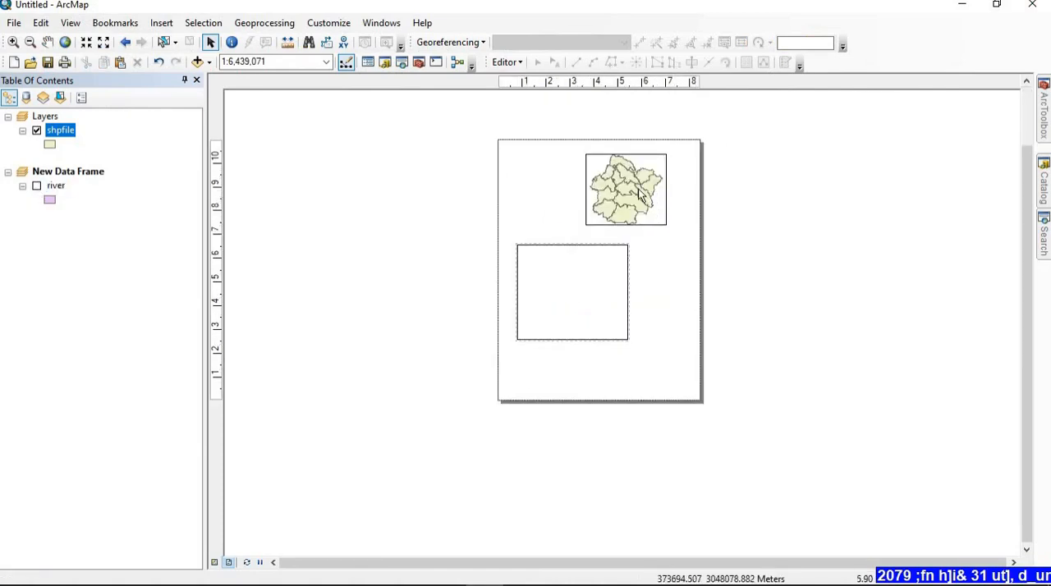
pyautogui.click(625, 189)
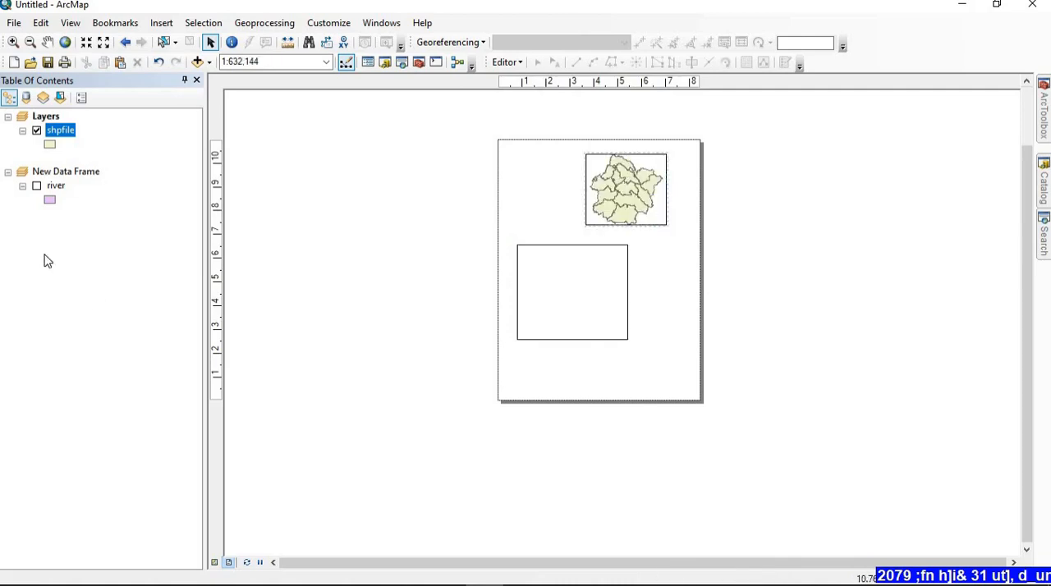
pyautogui.moveTo(85, 156)
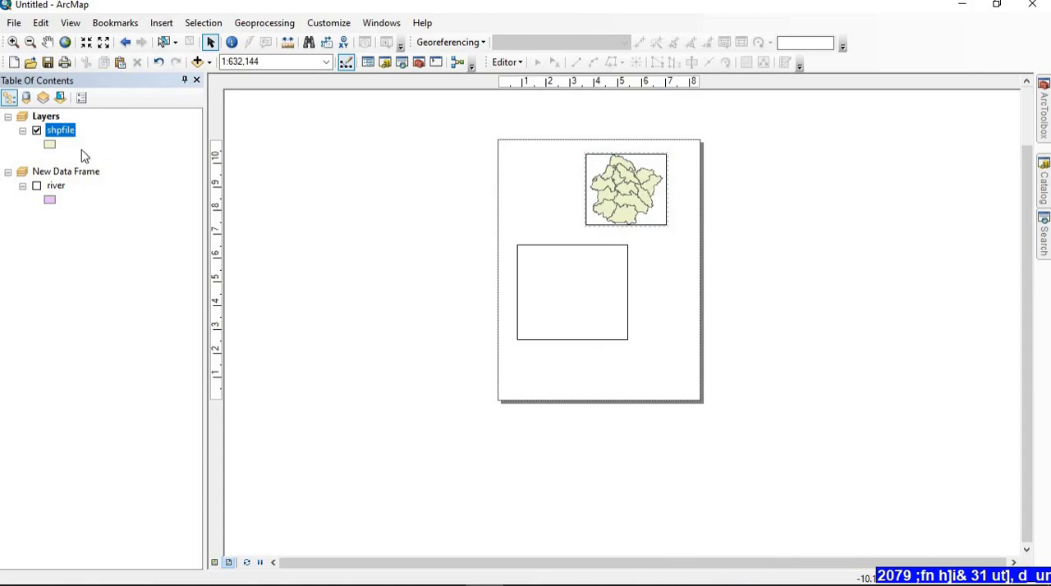
pyautogui.moveTo(67, 207)
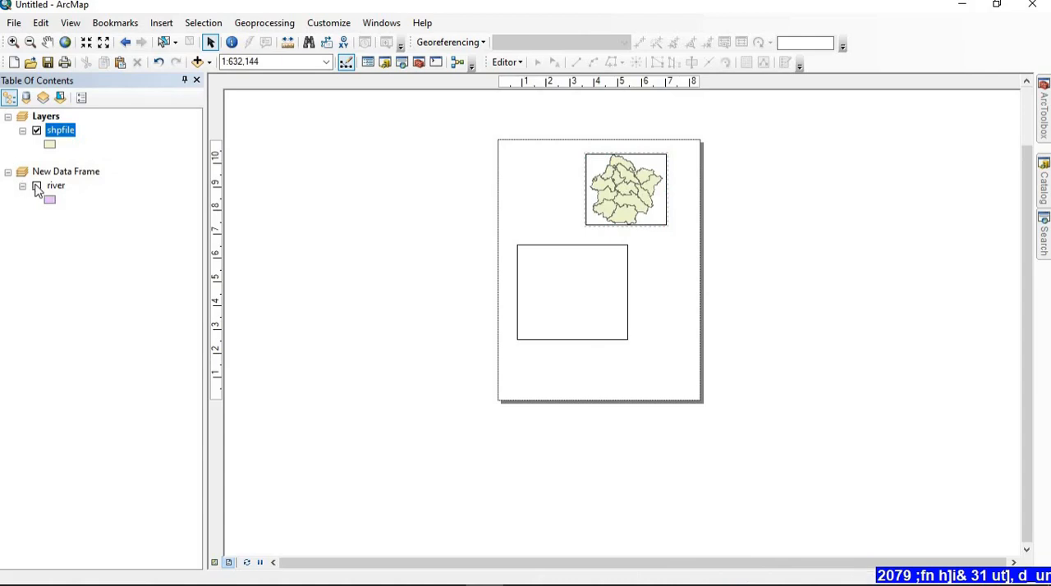
# Step: Re-tick the river layer under New Data Frame to show the river network again
pyautogui.click(37, 186)
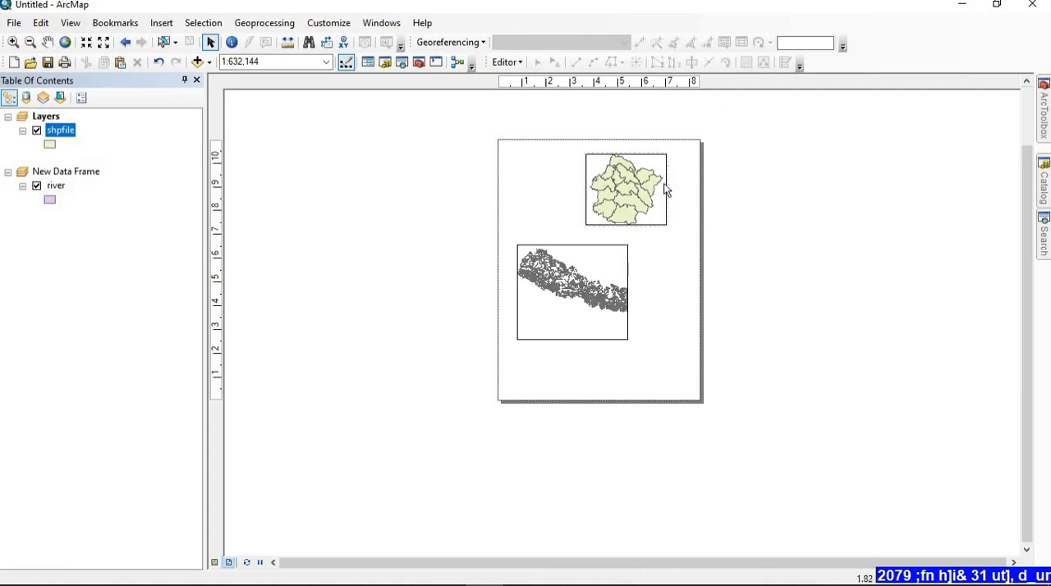
pyautogui.moveTo(746, 160)
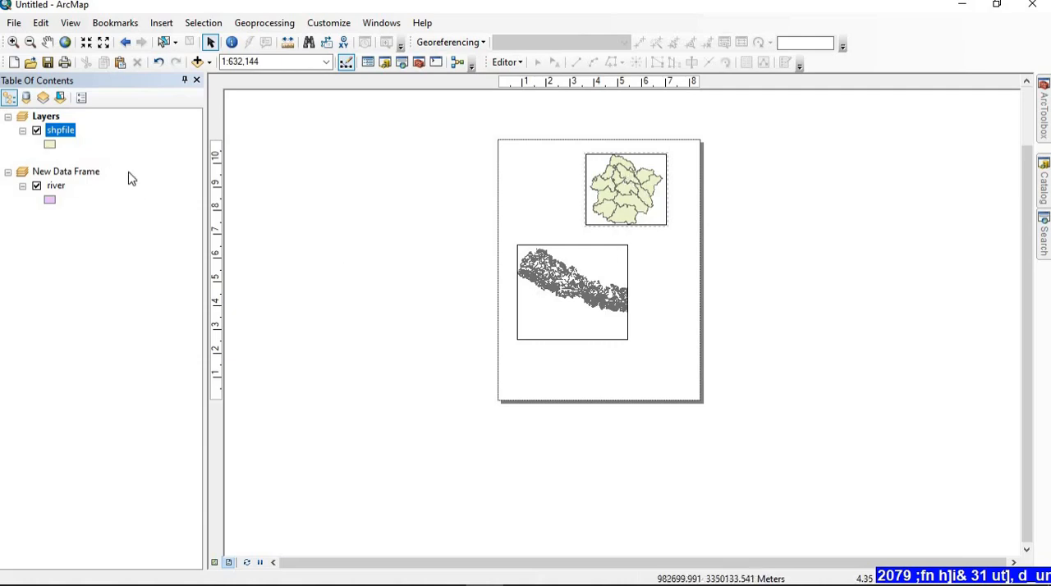
pyautogui.moveTo(69, 182)
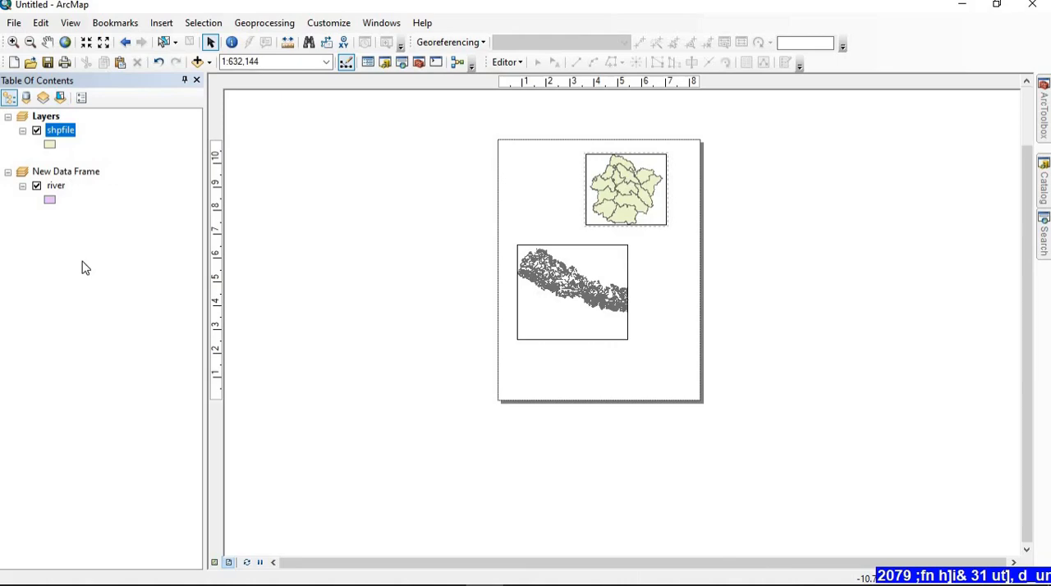
pyautogui.moveTo(71, 150)
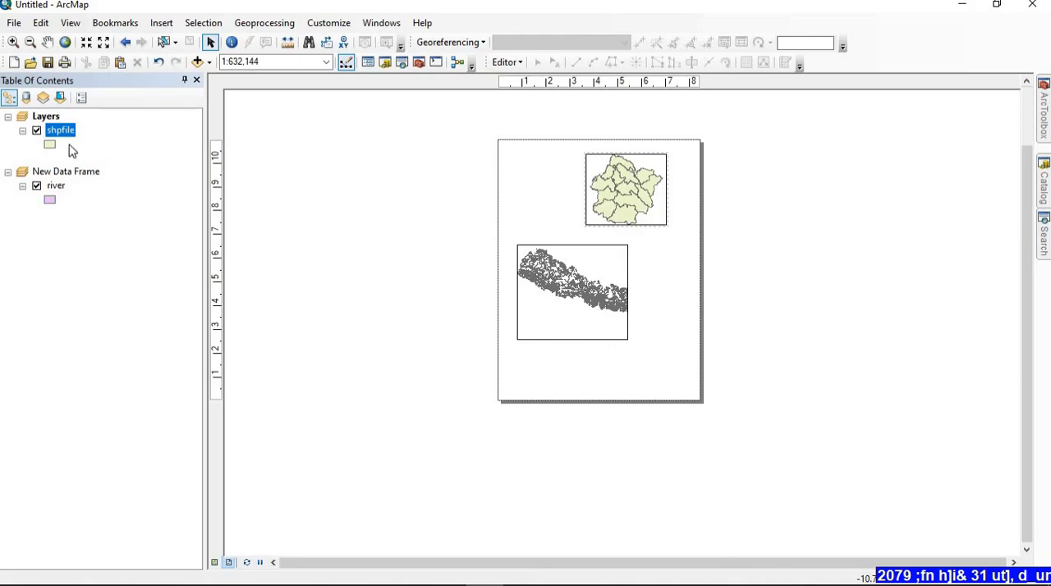